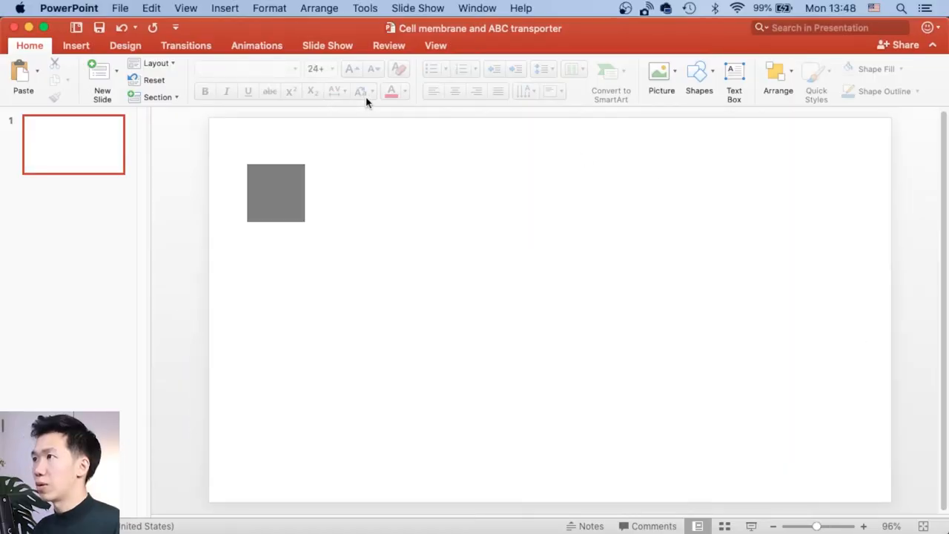
Draw a small blue oval circle near the slide's upper right and select it.
{"action": "left_click", "coordinate": [698, 74]}
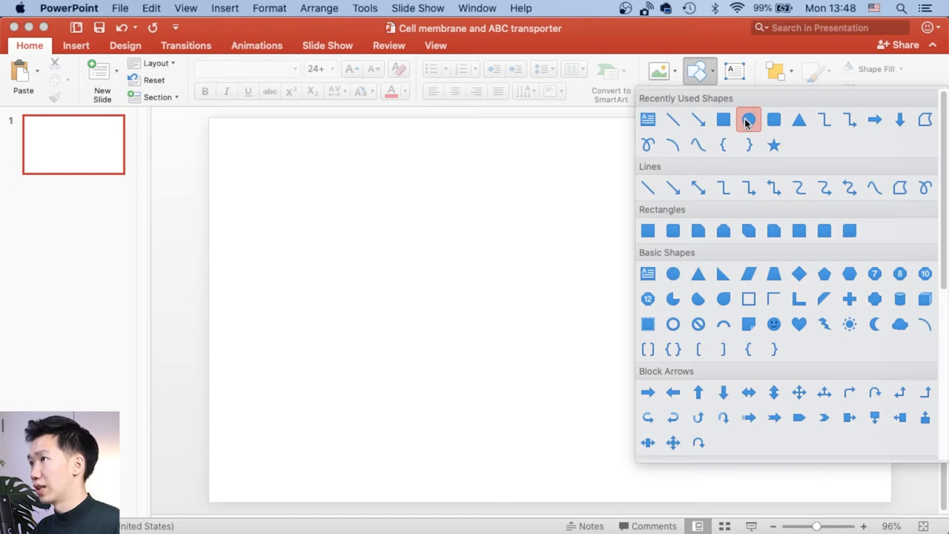
{"action": "left_click", "coordinate": [748, 119]}
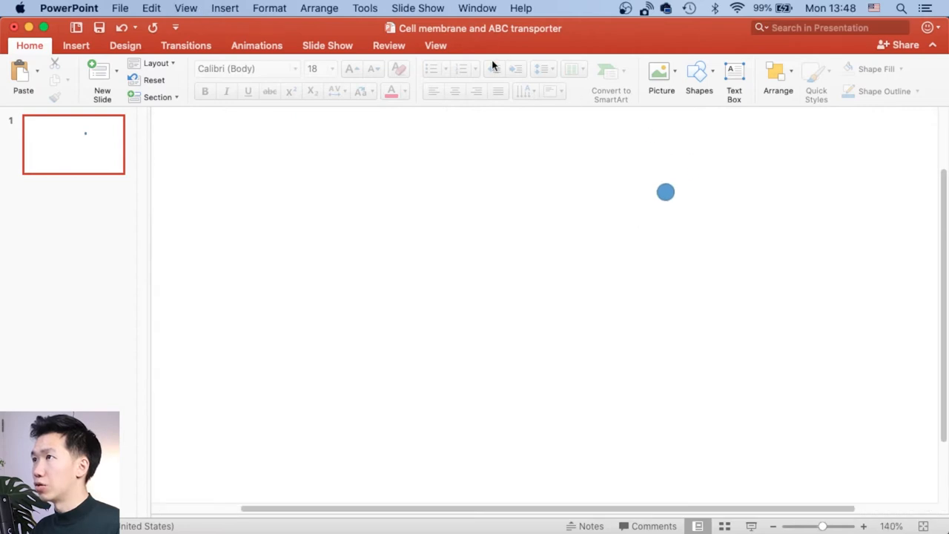
{"action": "left_click", "coordinate": [665, 192]}
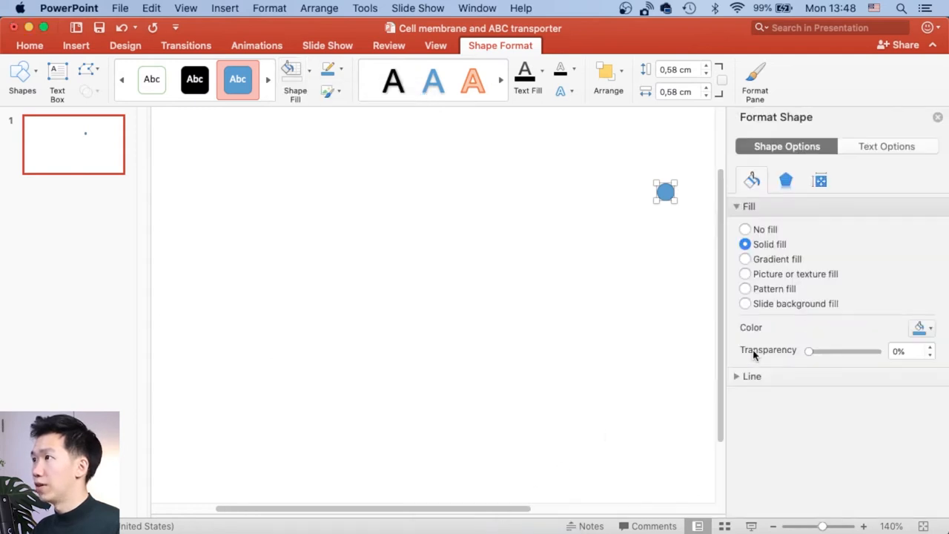
{"action": "mouse_move", "coordinate": [780, 261]}
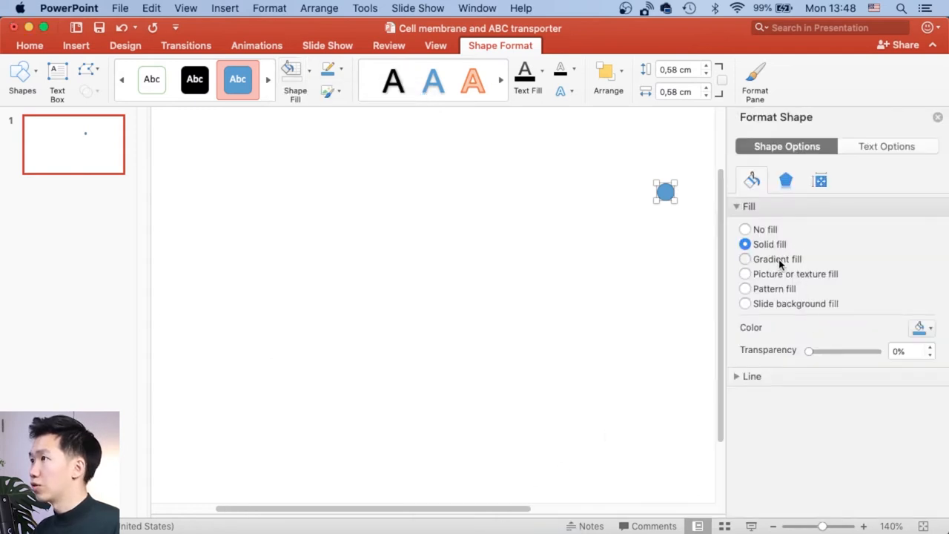
Fill the small circle with a radial gradient from the centre, using a pale blue stop.
{"action": "left_click", "coordinate": [745, 259]}
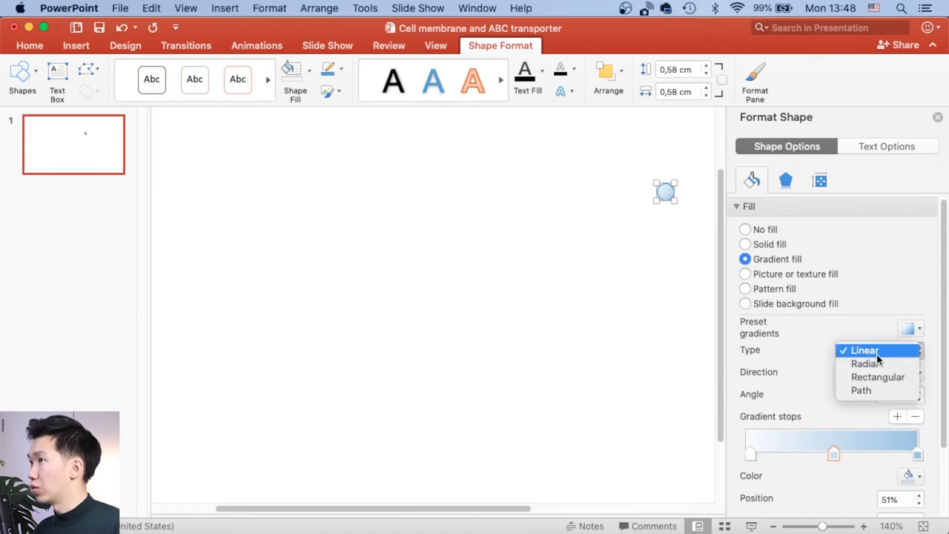
{"action": "left_click", "coordinate": [863, 363]}
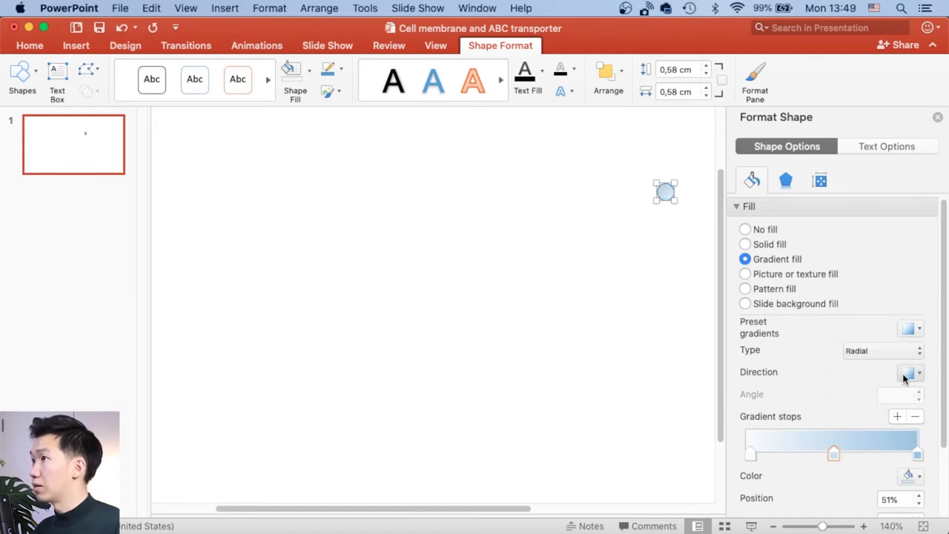
{"action": "left_click", "coordinate": [909, 372]}
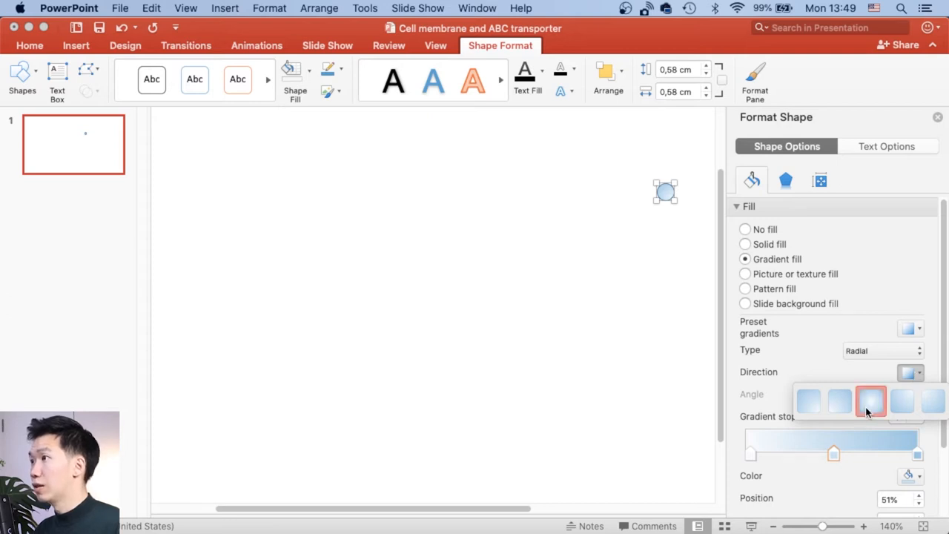
{"action": "left_click", "coordinate": [869, 410]}
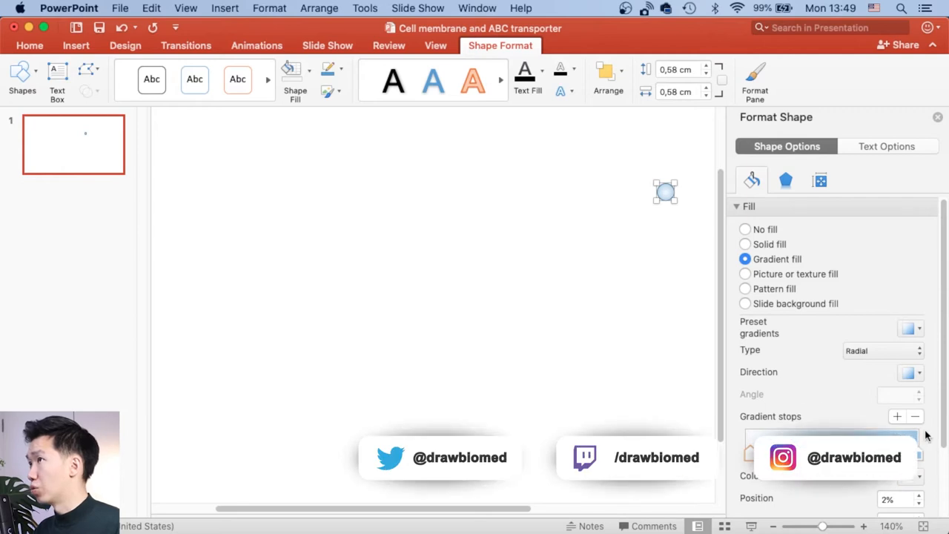
{"action": "mouse_move", "coordinate": [678, 265]}
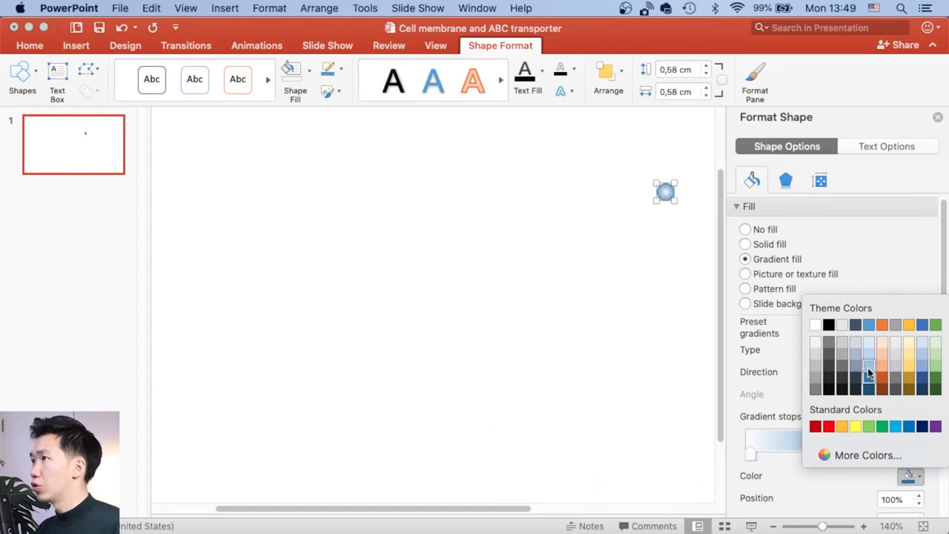
{"action": "left_click", "coordinate": [868, 370]}
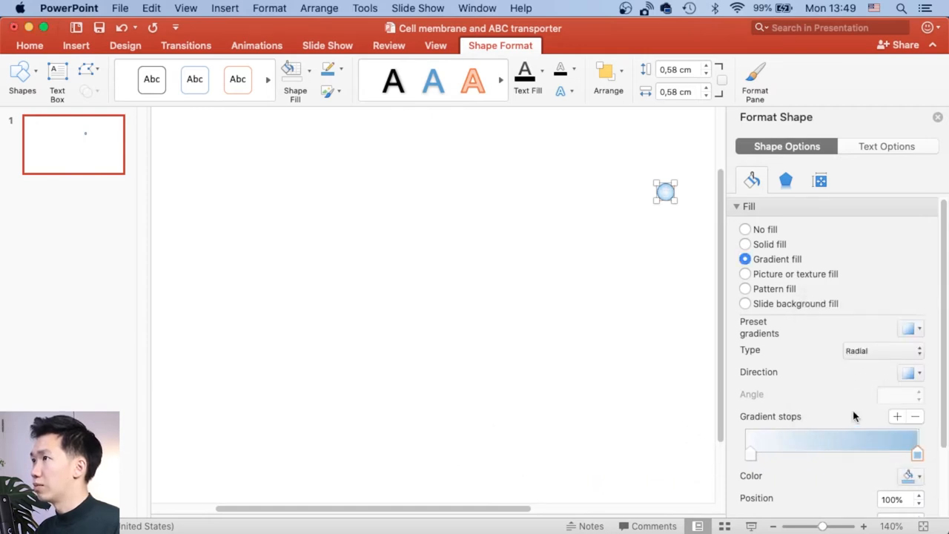
{"action": "mouse_move", "coordinate": [827, 337]}
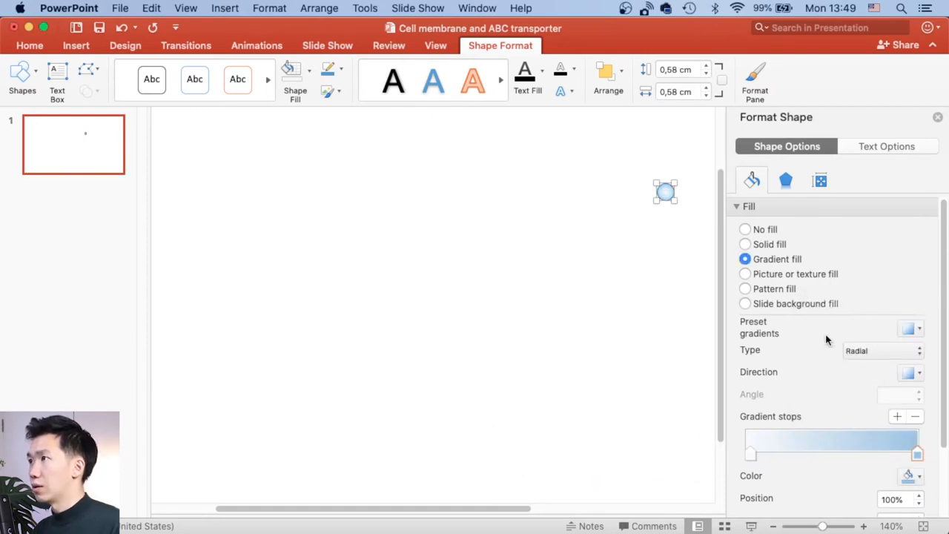
{"action": "left_click", "coordinate": [738, 206]}
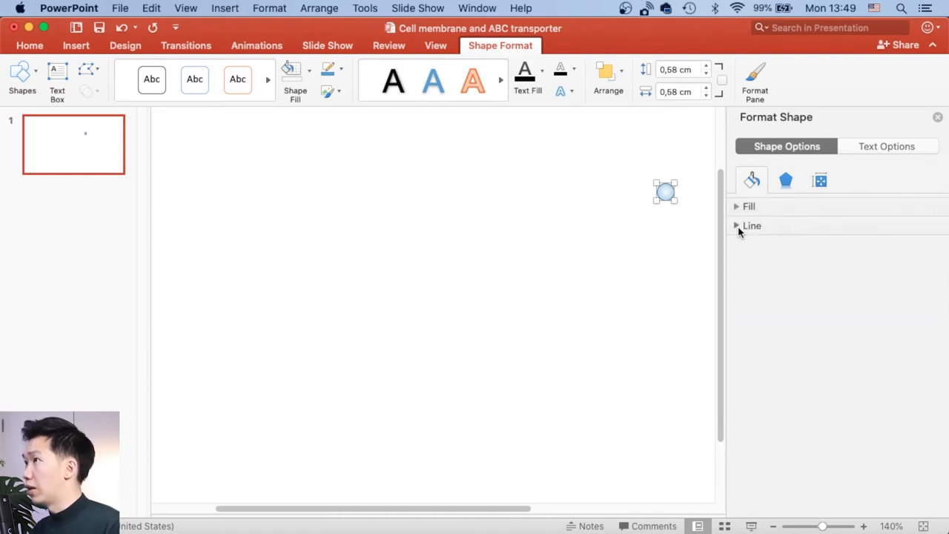
{"action": "left_click", "coordinate": [754, 225]}
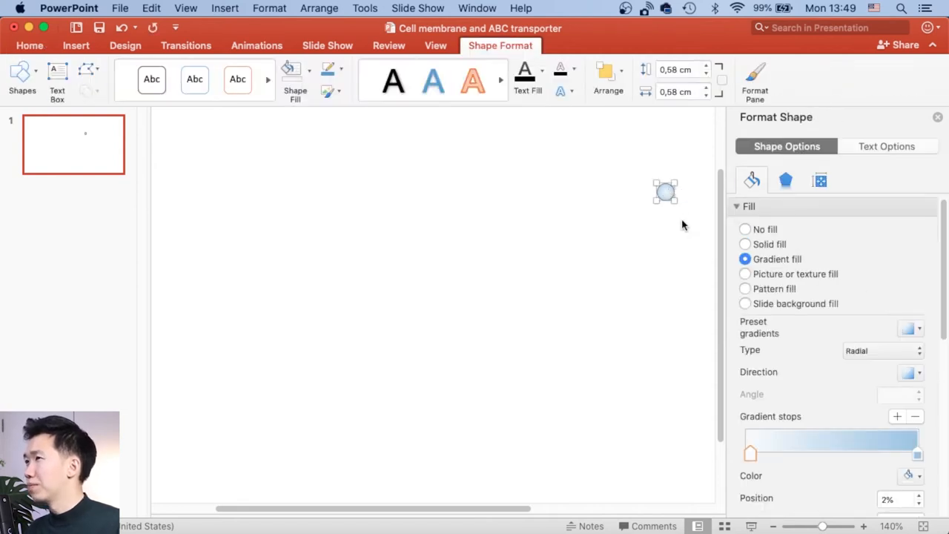
{"action": "mouse_move", "coordinate": [669, 229]}
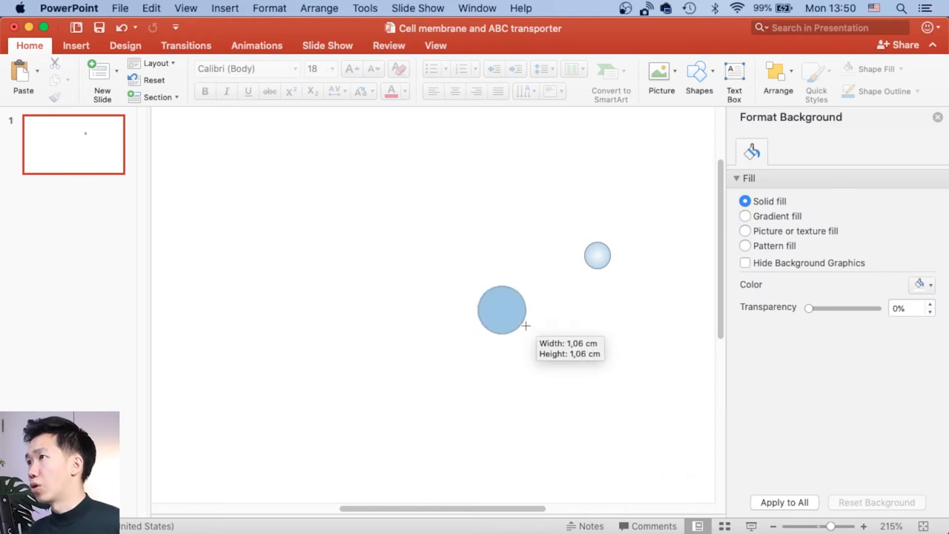
Set the larger circle to No fill and enter Edit Points mode on it.
{"action": "left_click", "coordinate": [501, 310]}
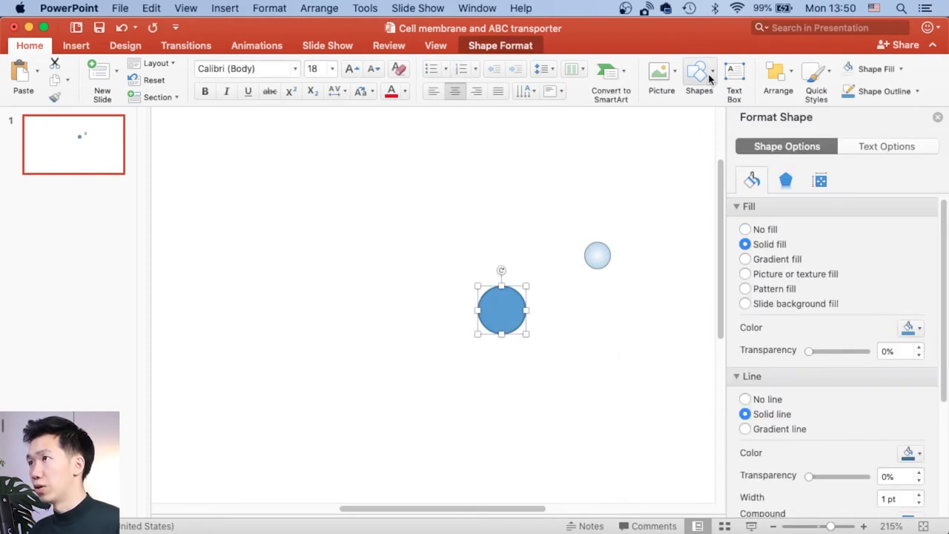
{"action": "left_click", "coordinate": [744, 229]}
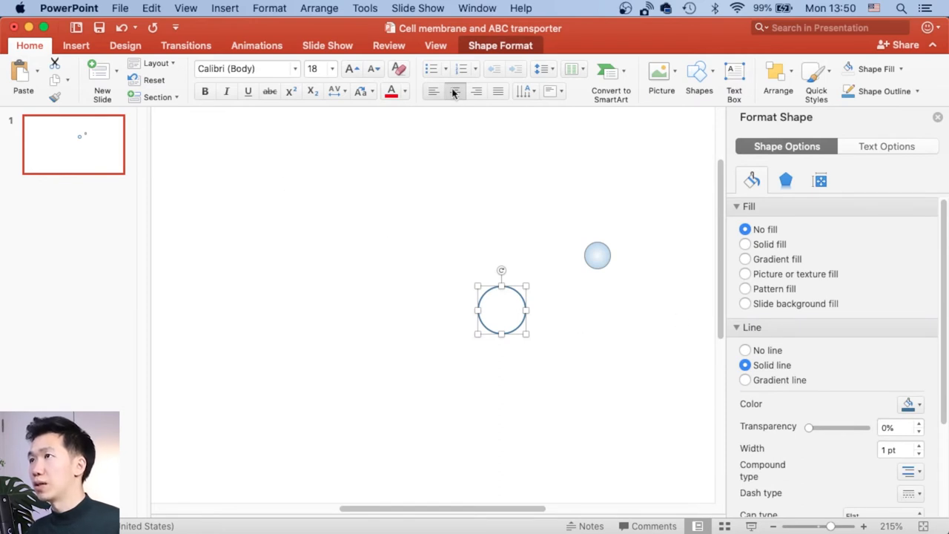
{"action": "left_click", "coordinate": [499, 45]}
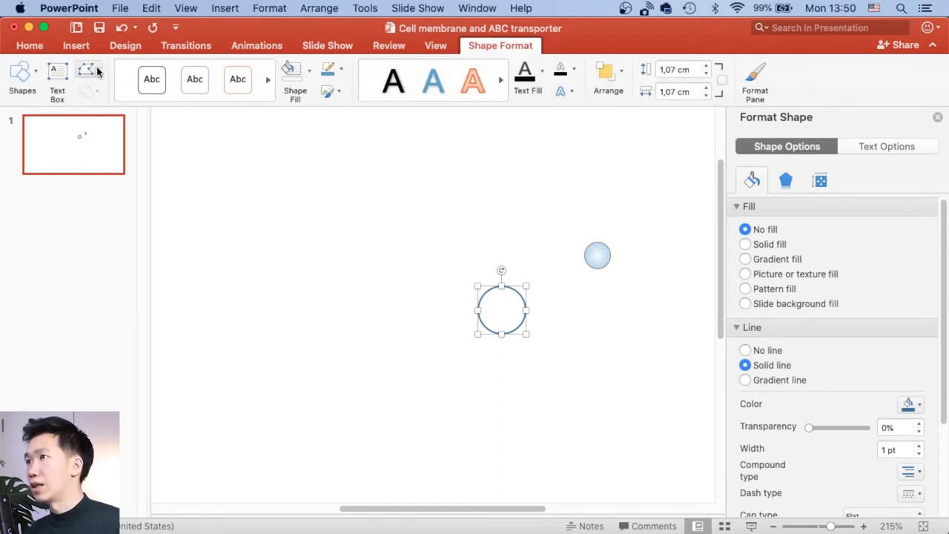
{"action": "left_click", "coordinate": [86, 70]}
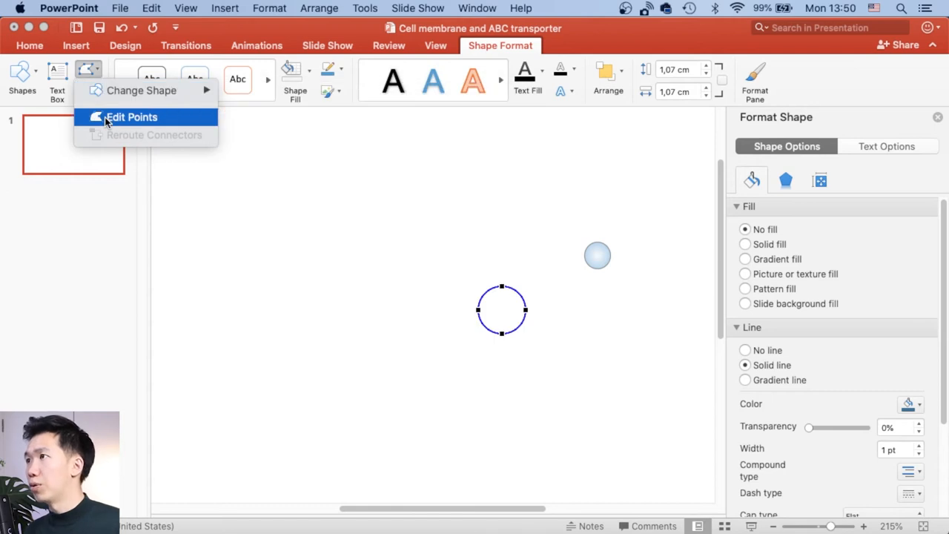
{"action": "left_click", "coordinate": [133, 117]}
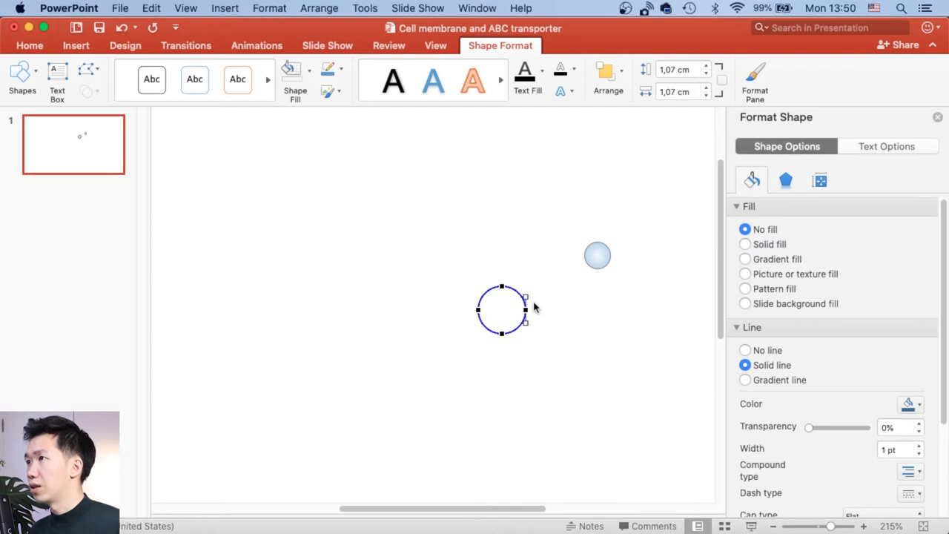
{"action": "mouse_move", "coordinate": [524, 308]}
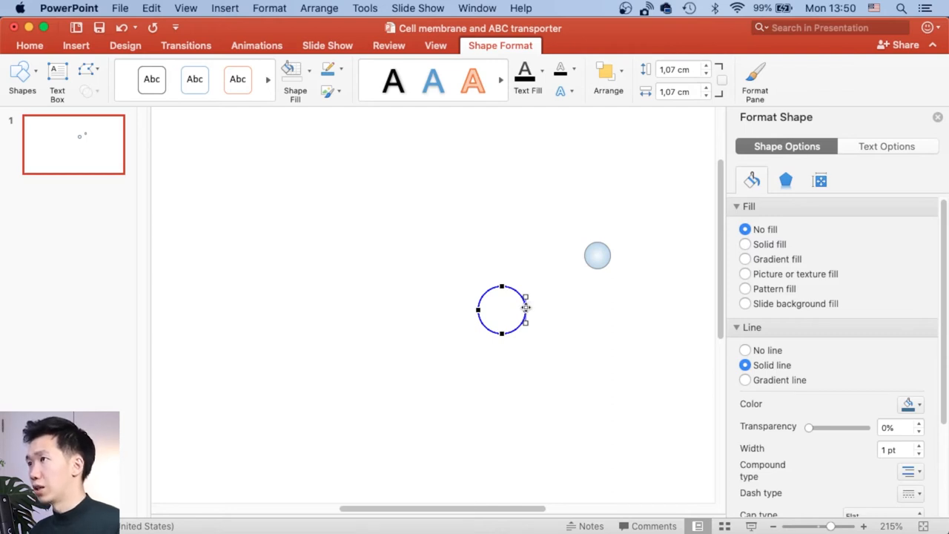
Delete the circle's right-hand point and drag the curve into a thin wavy line.
{"action": "right_click", "coordinate": [523, 300]}
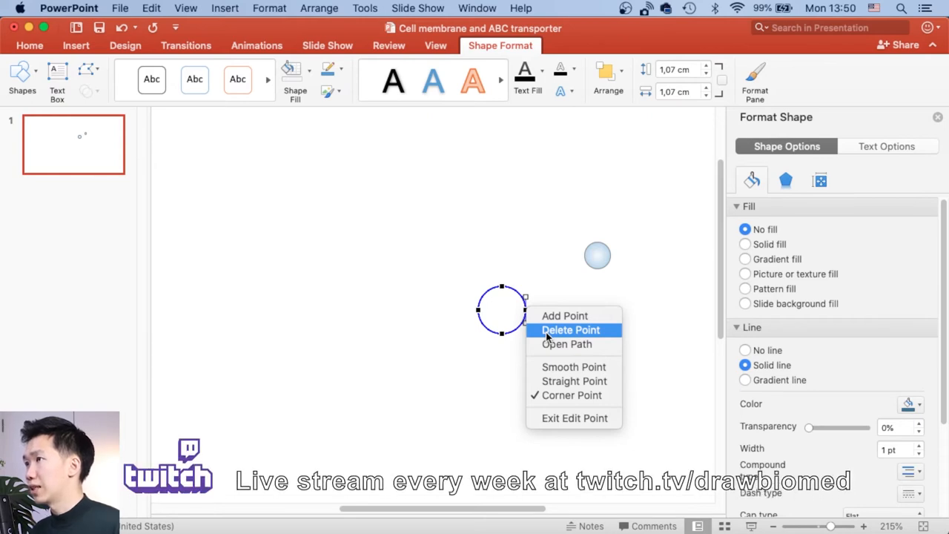
{"action": "left_click", "coordinate": [571, 329]}
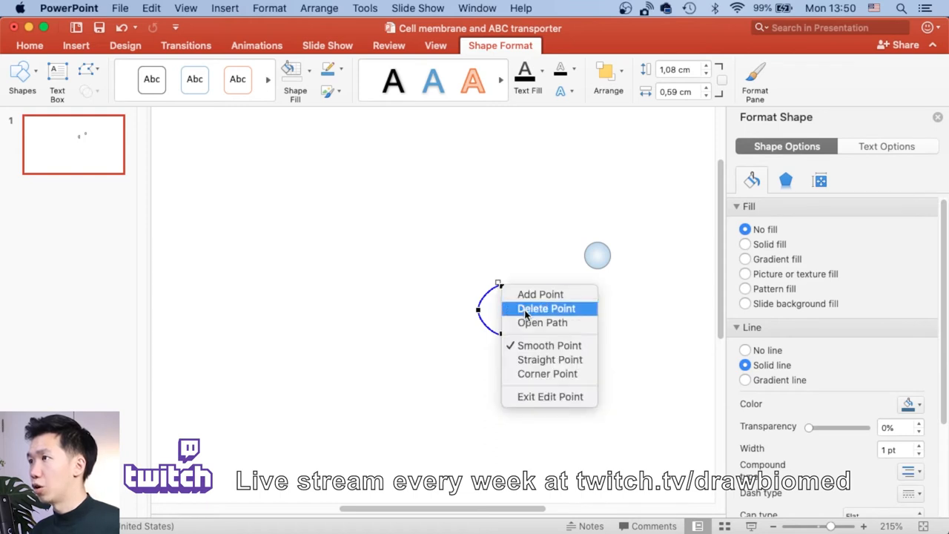
{"action": "left_click", "coordinate": [545, 308]}
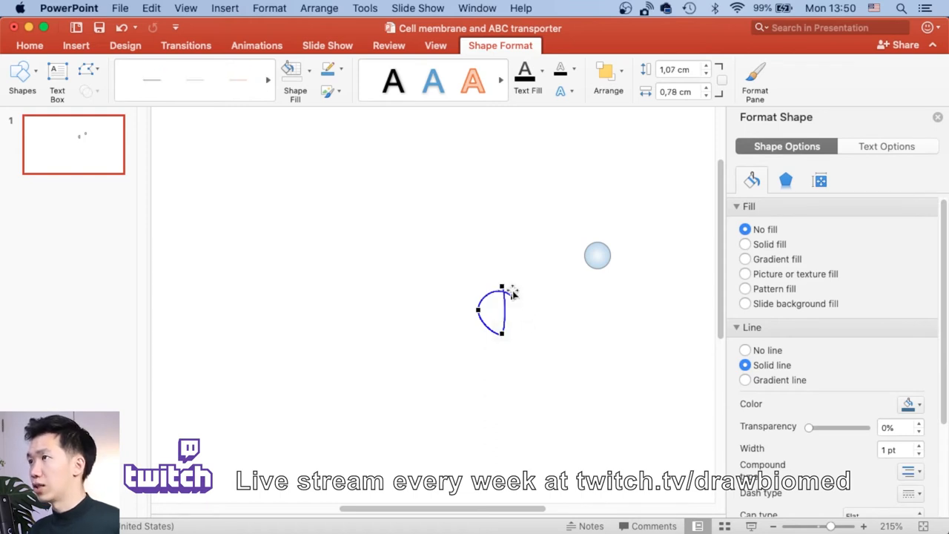
{"action": "left_click_drag", "start_coordinate": [501, 288], "coordinate": [465, 265]}
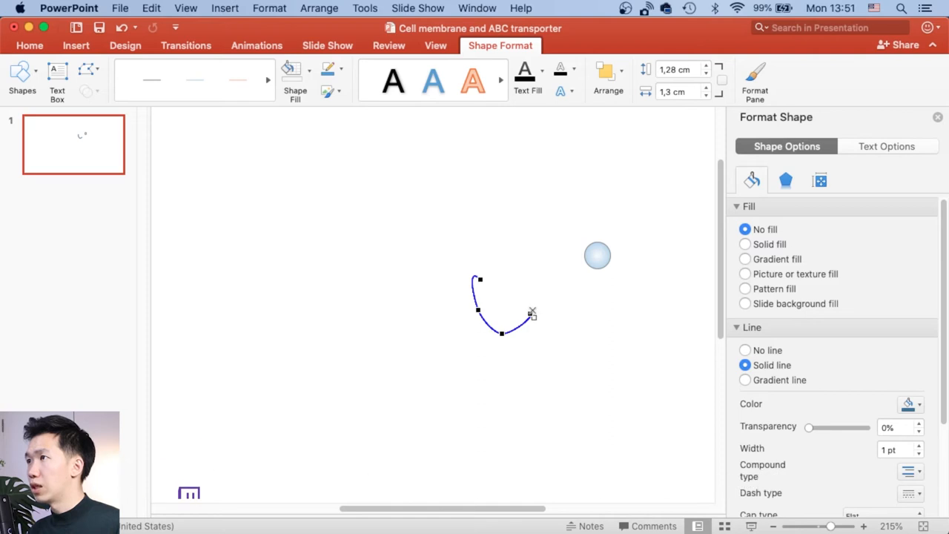
{"action": "right_click", "coordinate": [530, 313]}
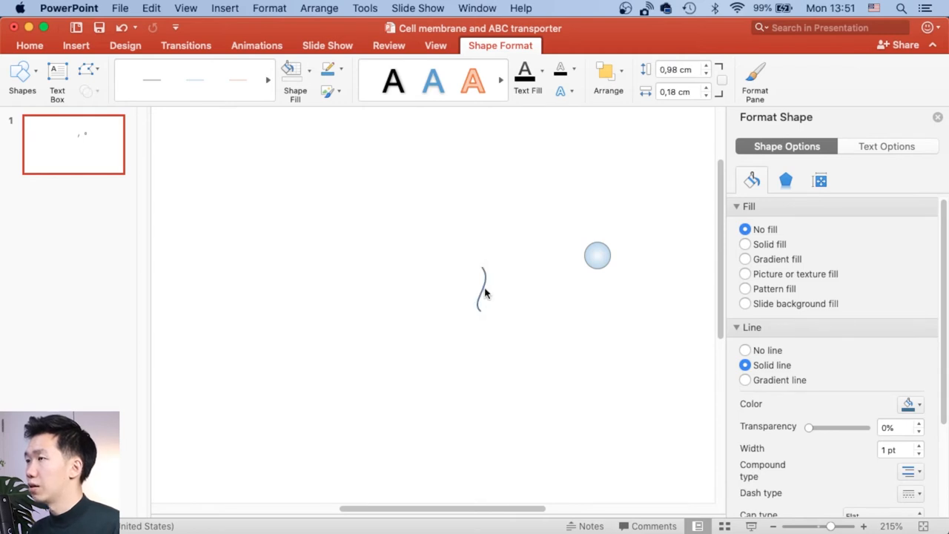
Move the wavy tail under the circle head and set its line to 1.25 pt.
{"action": "left_click", "coordinate": [479, 294]}
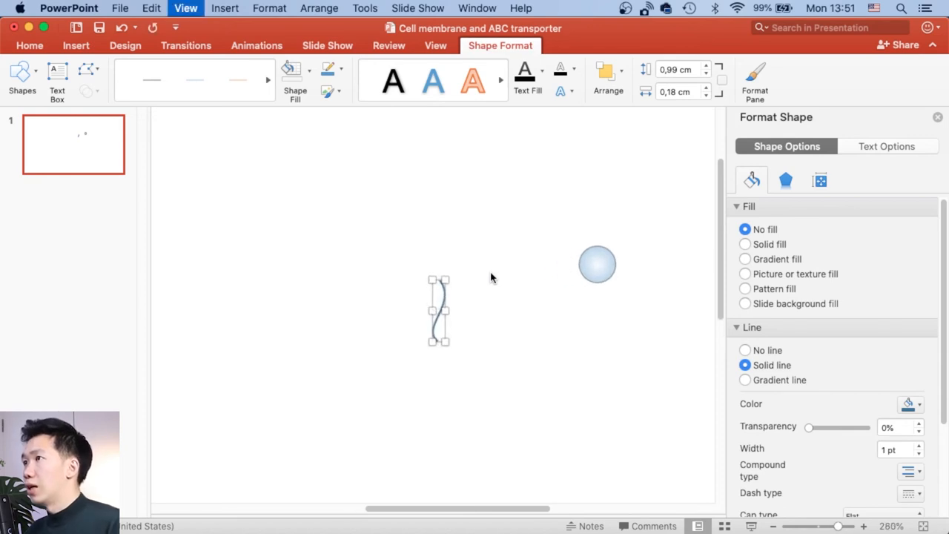
{"action": "left_click_drag", "start_coordinate": [439, 310], "coordinate": [488, 317]}
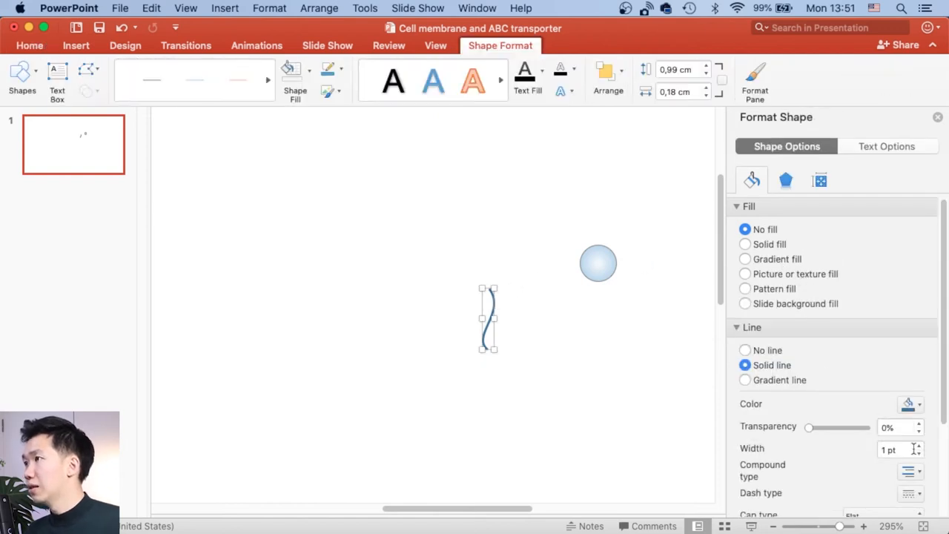
{"action": "left_click", "coordinate": [922, 445]}
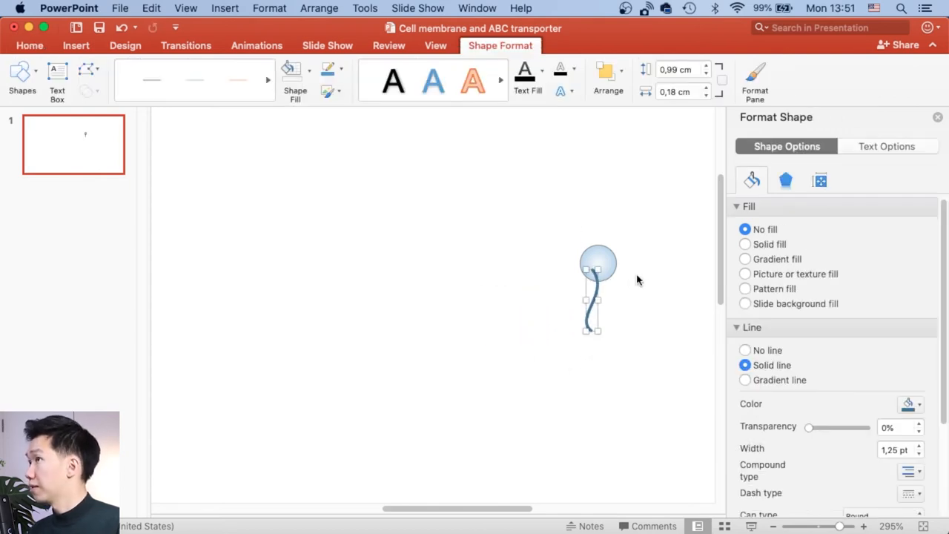
Send the first tail behind the circle head and reselect it for copying.
{"action": "right_click", "coordinate": [597, 263]}
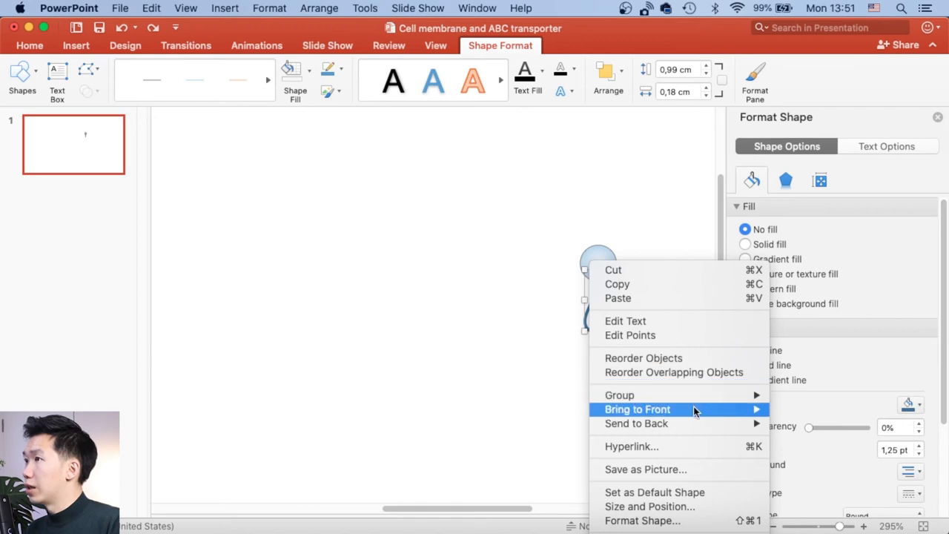
{"action": "mouse_move", "coordinate": [659, 423]}
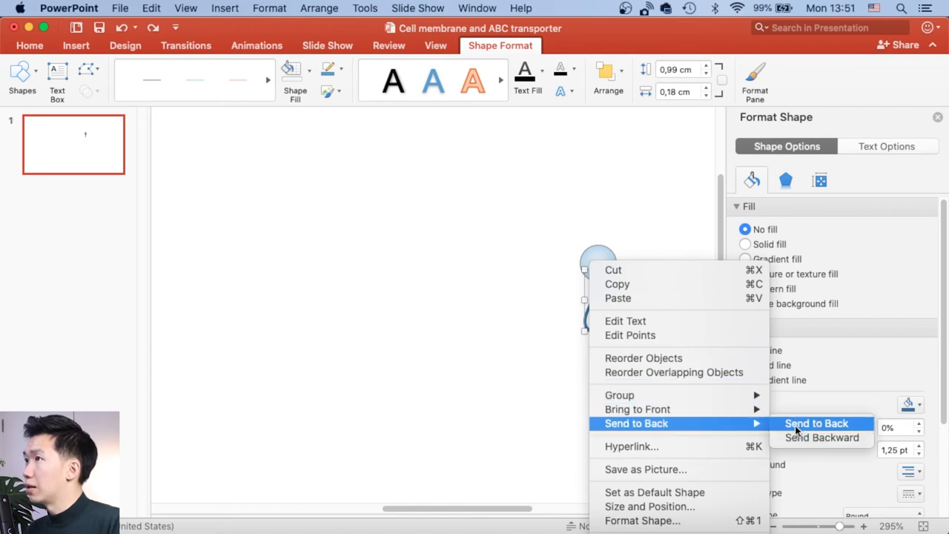
{"action": "left_click", "coordinate": [834, 424]}
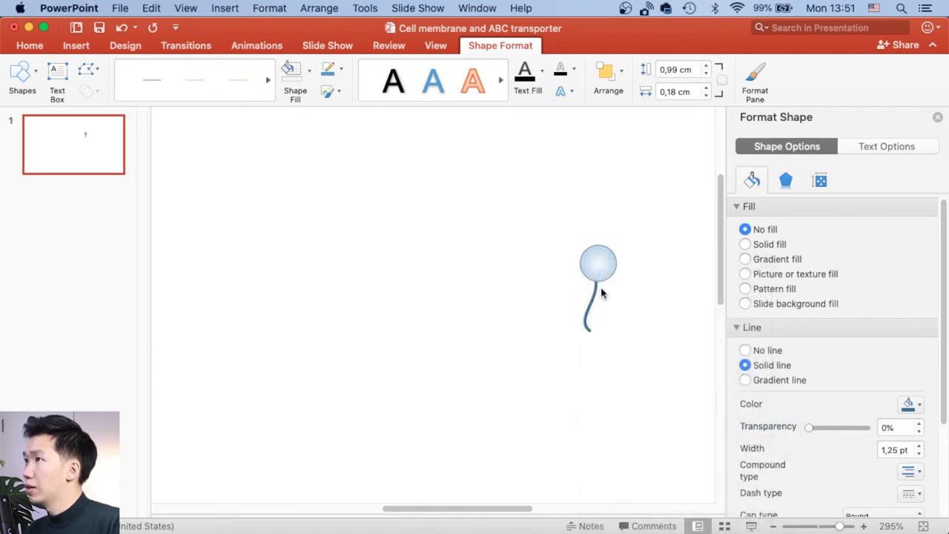
{"action": "left_click", "coordinate": [595, 296]}
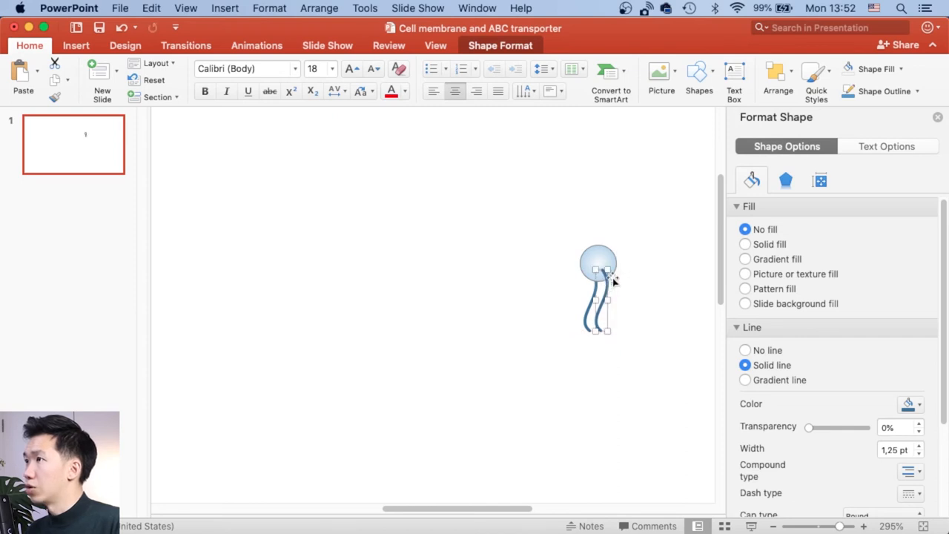
Send the second tail to the back behind the head, then deselect everything.
{"action": "right_click", "coordinate": [612, 281]}
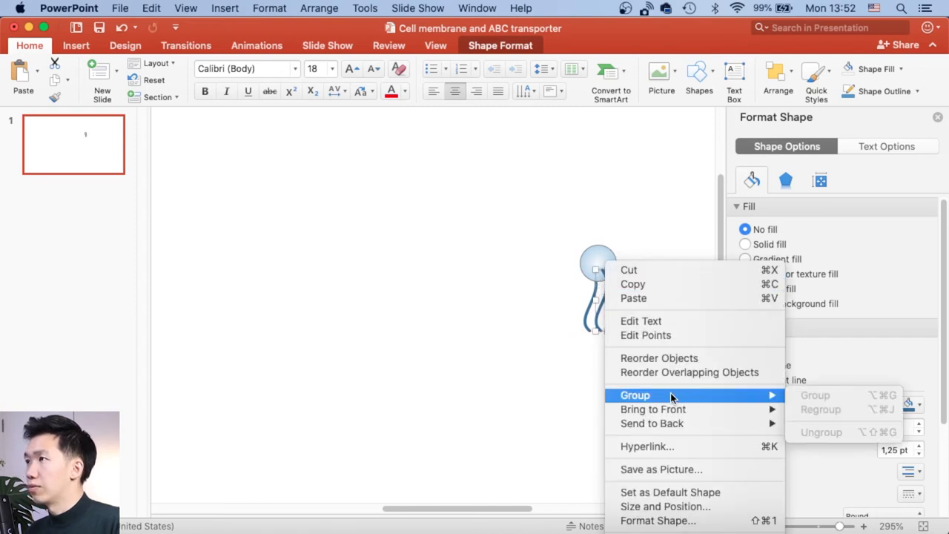
{"action": "mouse_move", "coordinate": [651, 423]}
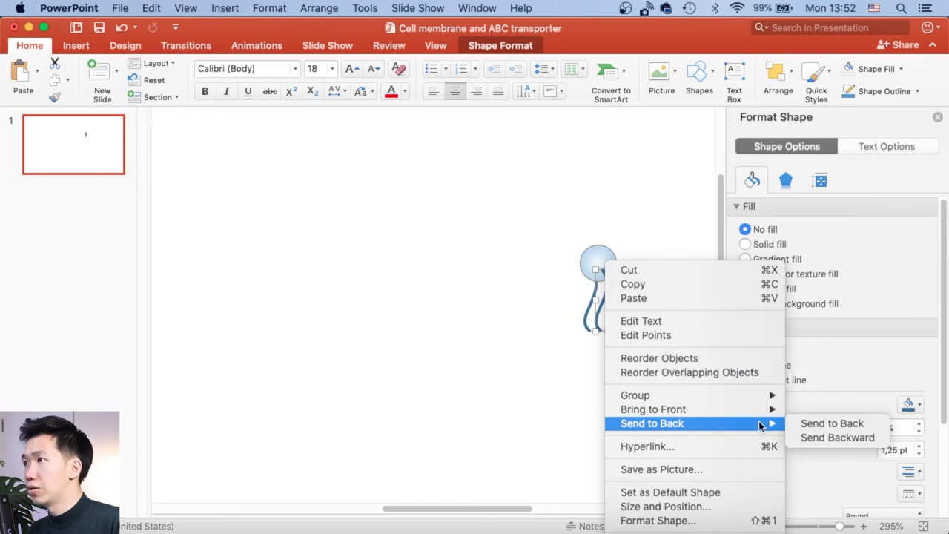
{"action": "left_click", "coordinate": [836, 422]}
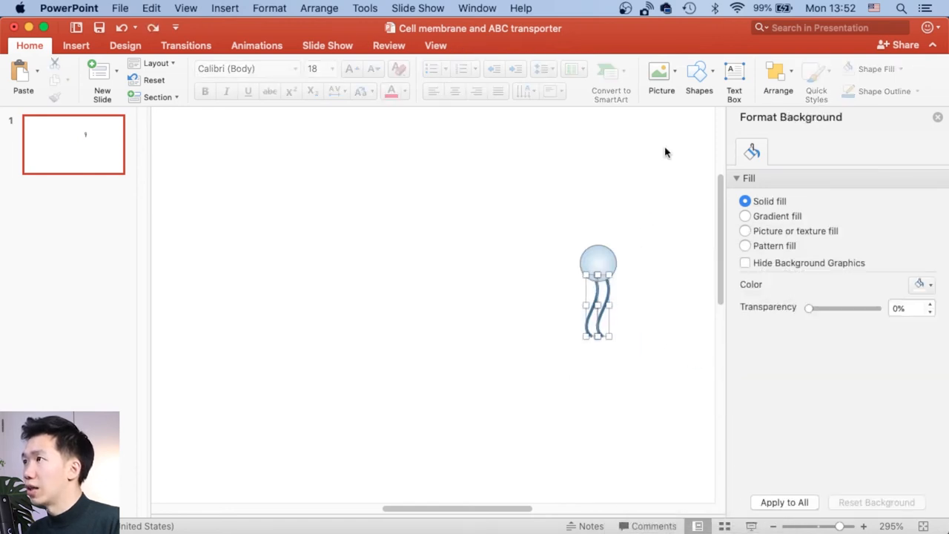
{"action": "left_click", "coordinate": [776, 78]}
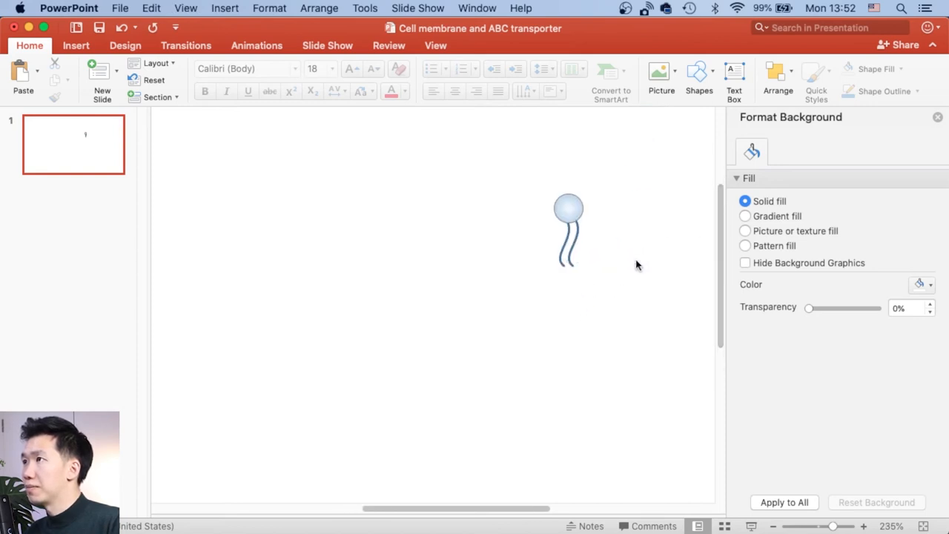
Duplicate the phospholipid and place the flipped copy below it, tails meeting.
{"action": "left_click_drag", "start_coordinate": [568, 228], "coordinate": [512, 226]}
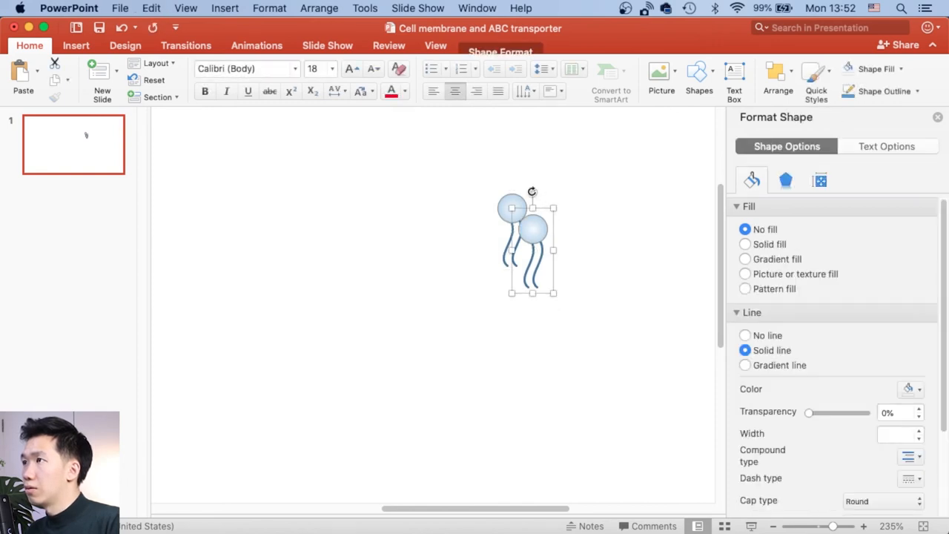
{"action": "left_click_drag", "start_coordinate": [531, 191], "coordinate": [521, 356]}
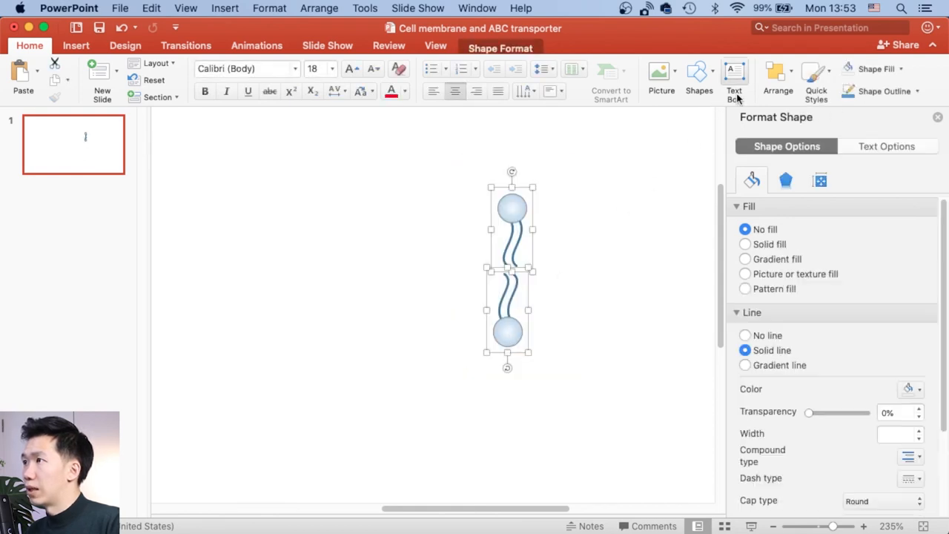
{"action": "left_click", "coordinate": [776, 77]}
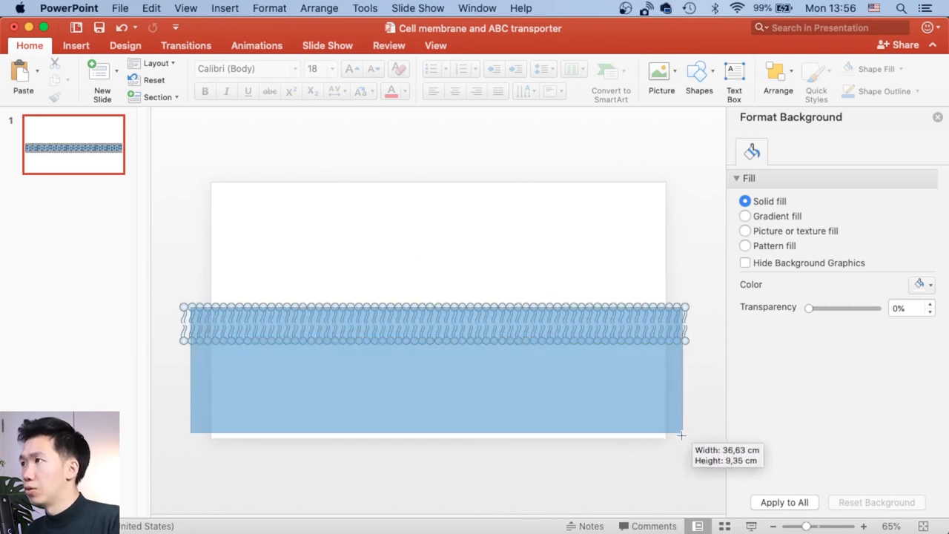
Draw a rectangle across the lower part of the slide below the membrane.
{"action": "left_click_drag", "start_coordinate": [680, 435], "coordinate": [675, 450]}
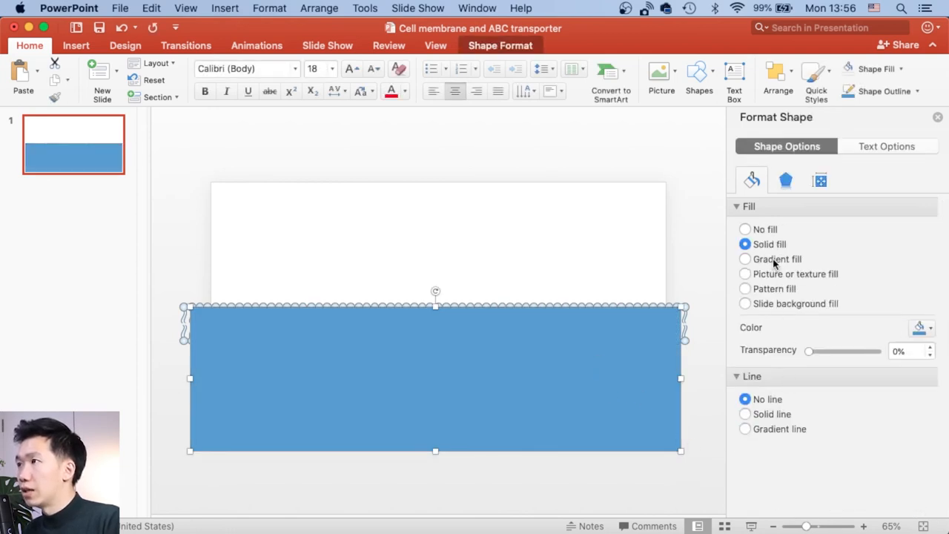
Apply a pale blue gradient fill to the rectangle and send it behind the bilayer.
{"action": "left_click", "coordinate": [745, 259]}
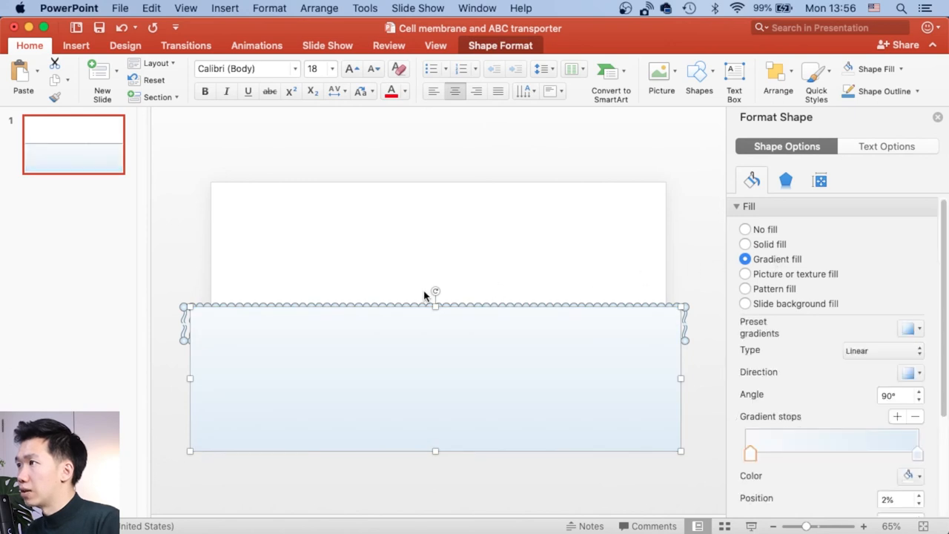
{"action": "left_click_drag", "start_coordinate": [436, 289], "coordinate": [464, 297]}
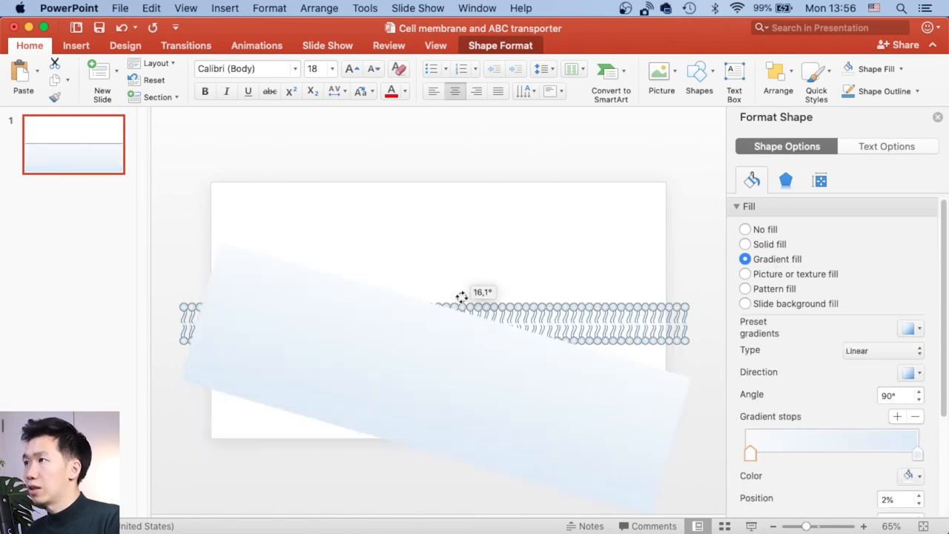
{"action": "left_click_drag", "start_coordinate": [460, 293], "coordinate": [430, 474]}
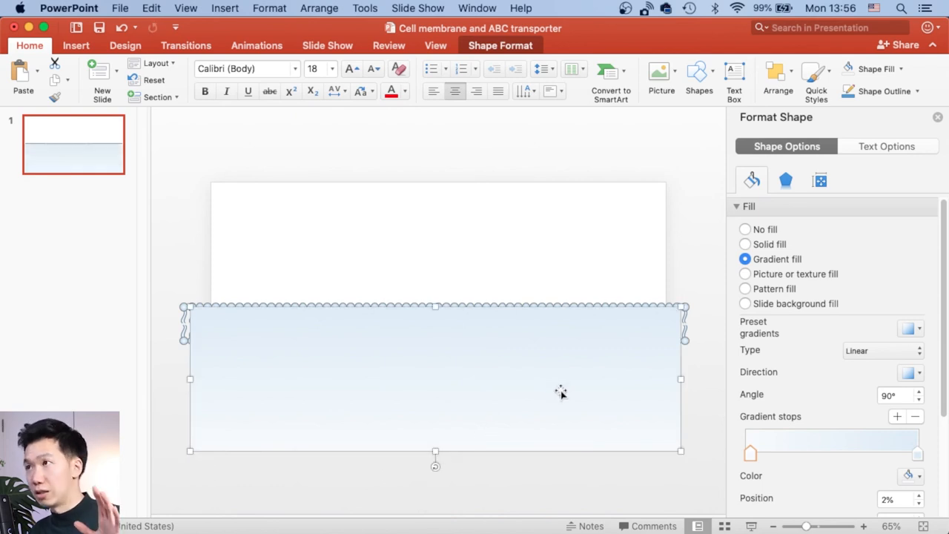
{"action": "right_click", "coordinate": [561, 393]}
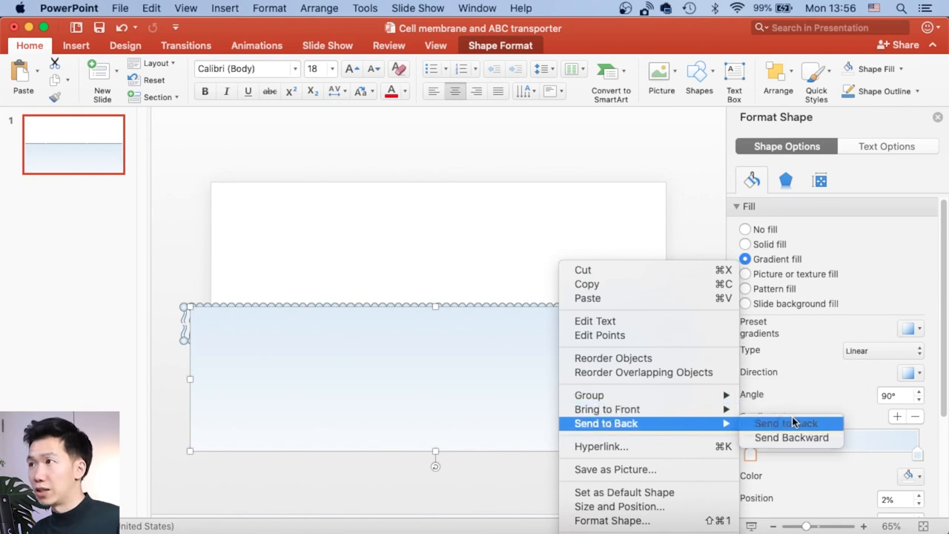
{"action": "left_click", "coordinate": [786, 422]}
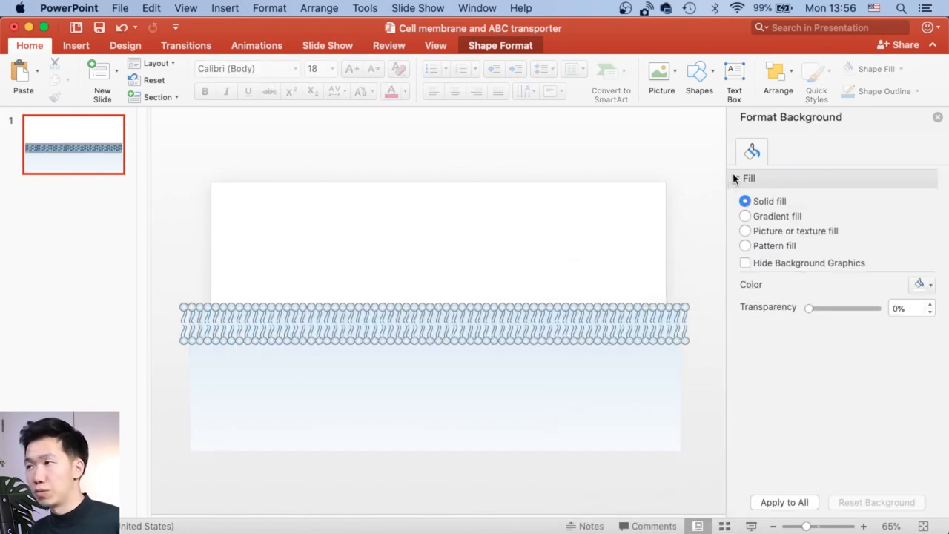